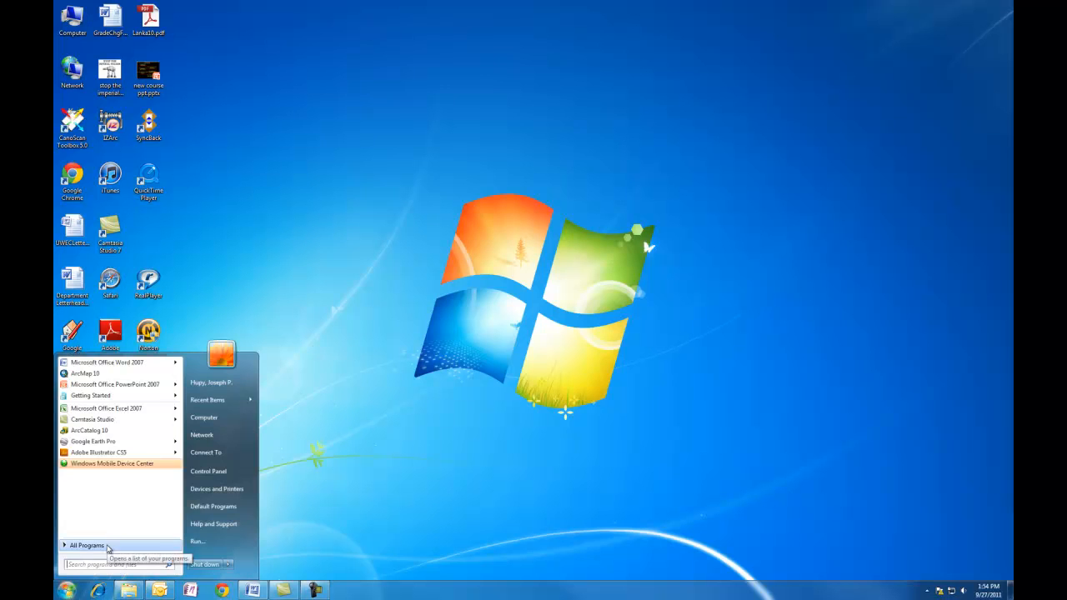
Navigate All Programs > Departmental > Geography > ArcGIS Desktop 10 to reach ArcMap 10
click(86, 546)
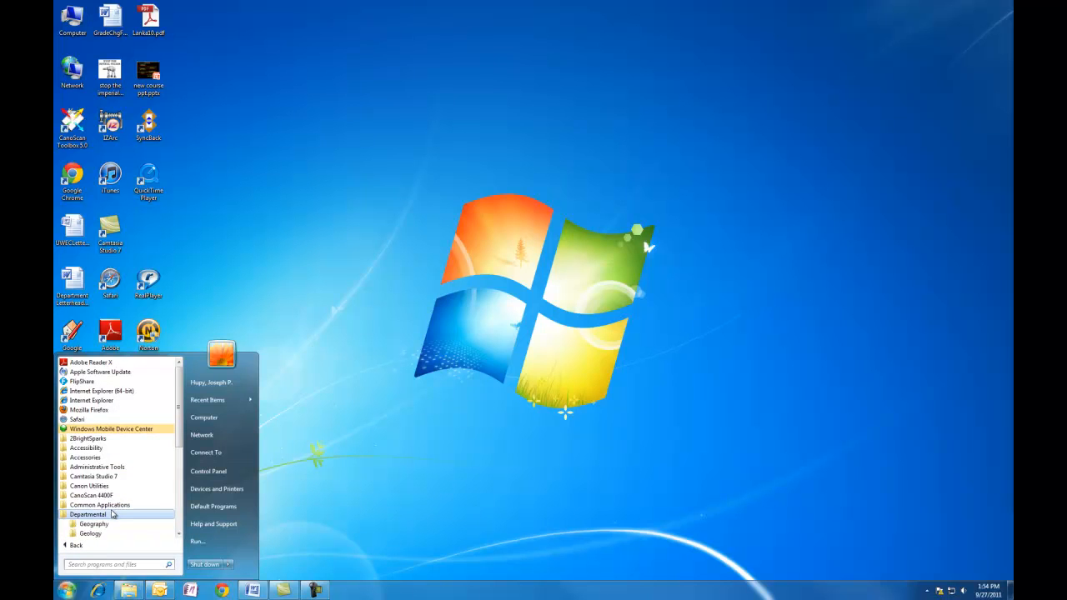
click(86, 513)
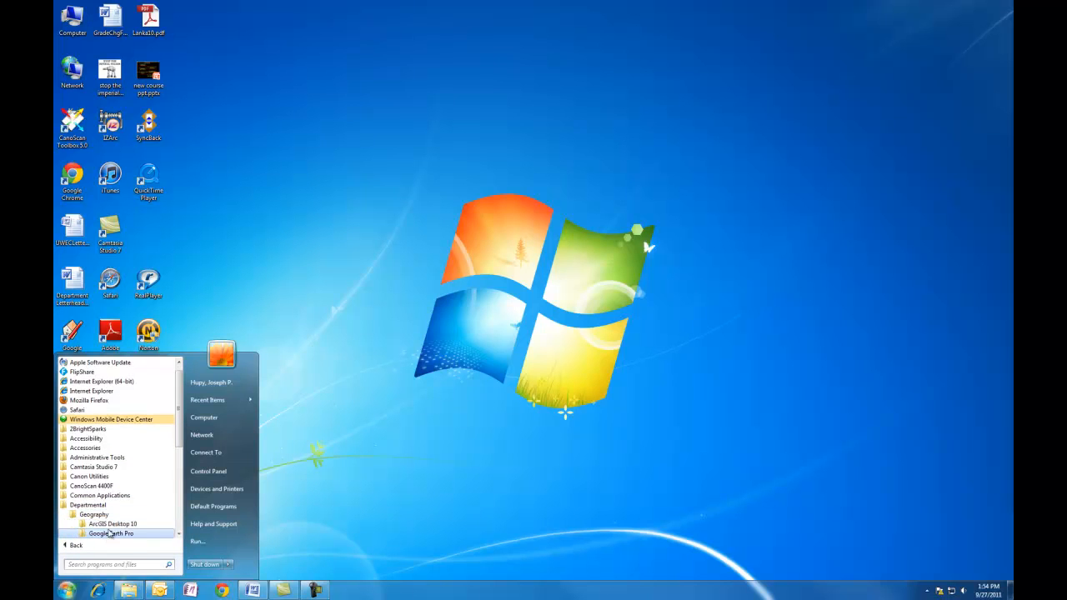
click(113, 523)
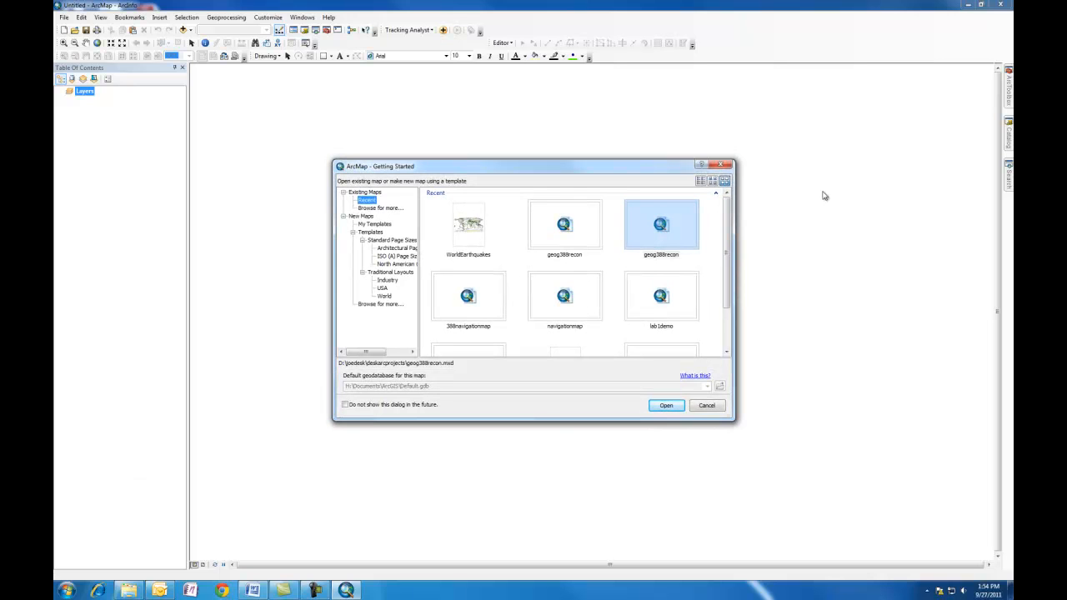
mouse_move(575, 230)
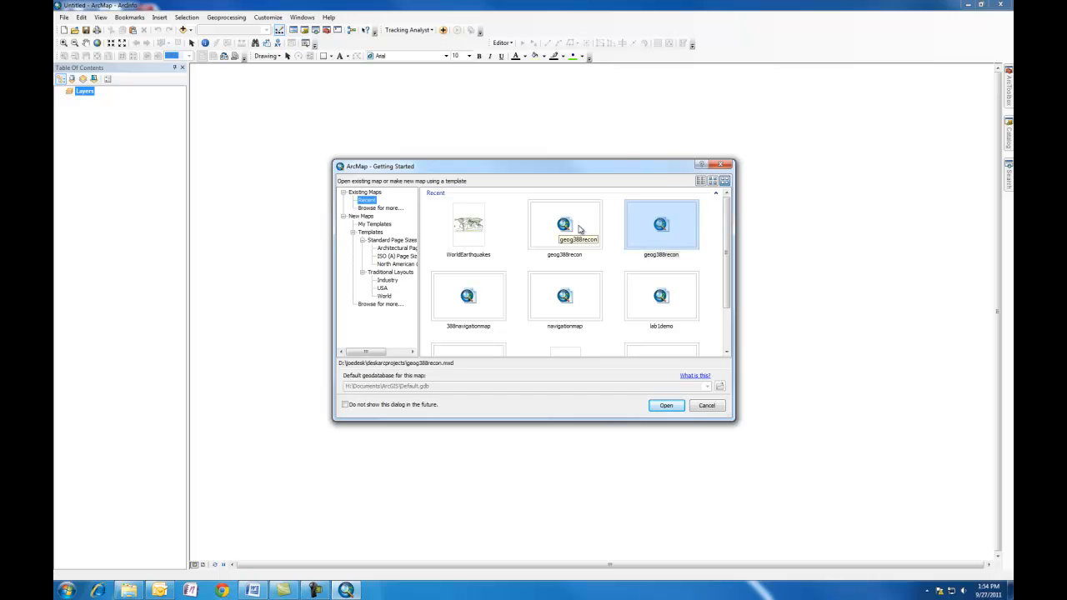
mouse_move(467, 227)
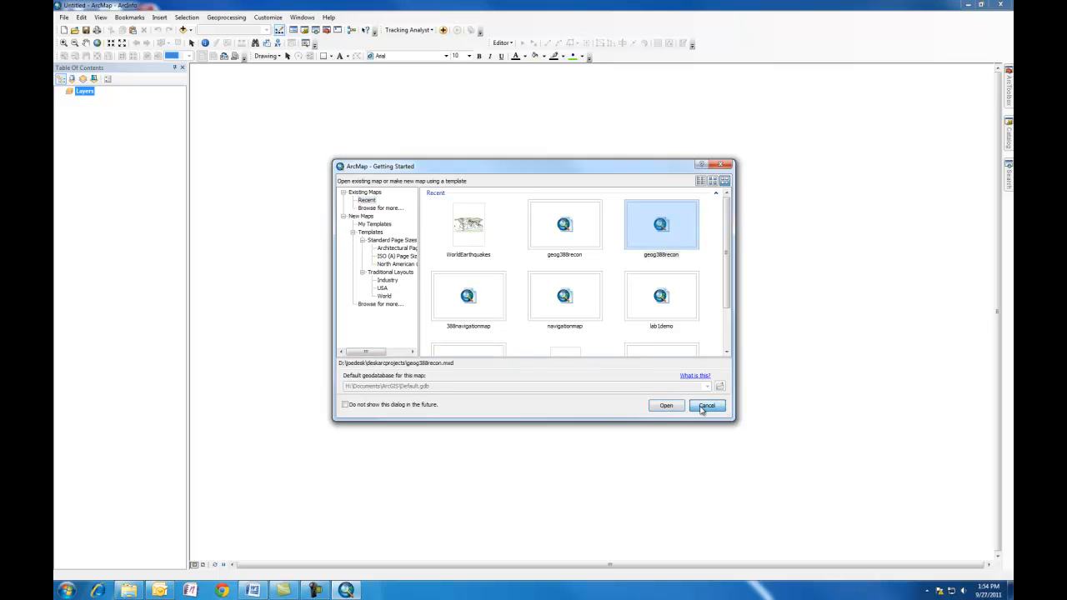
Cancel the Getting Started dialog, leaving an empty untitled map
click(707, 407)
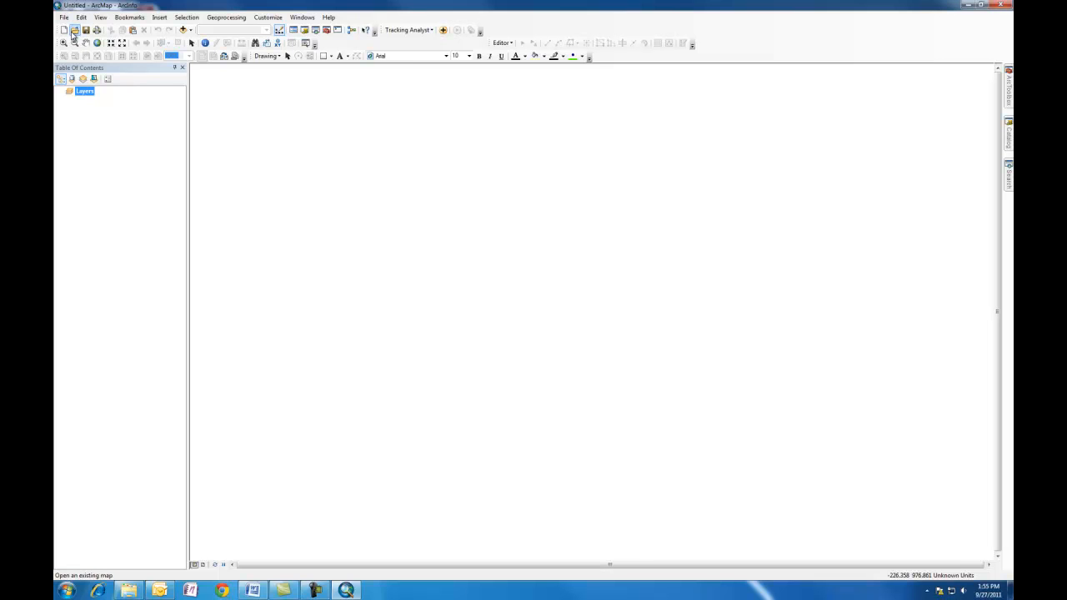
Browse into the hazards data folder and load WorldEarthquakes.mxd
click(73, 30)
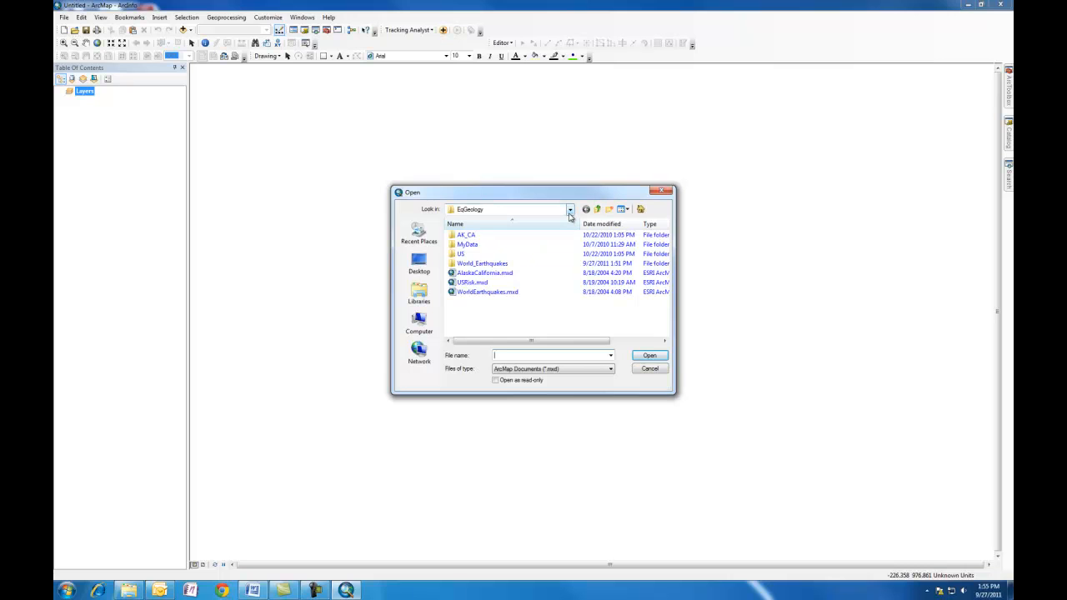
click(571, 210)
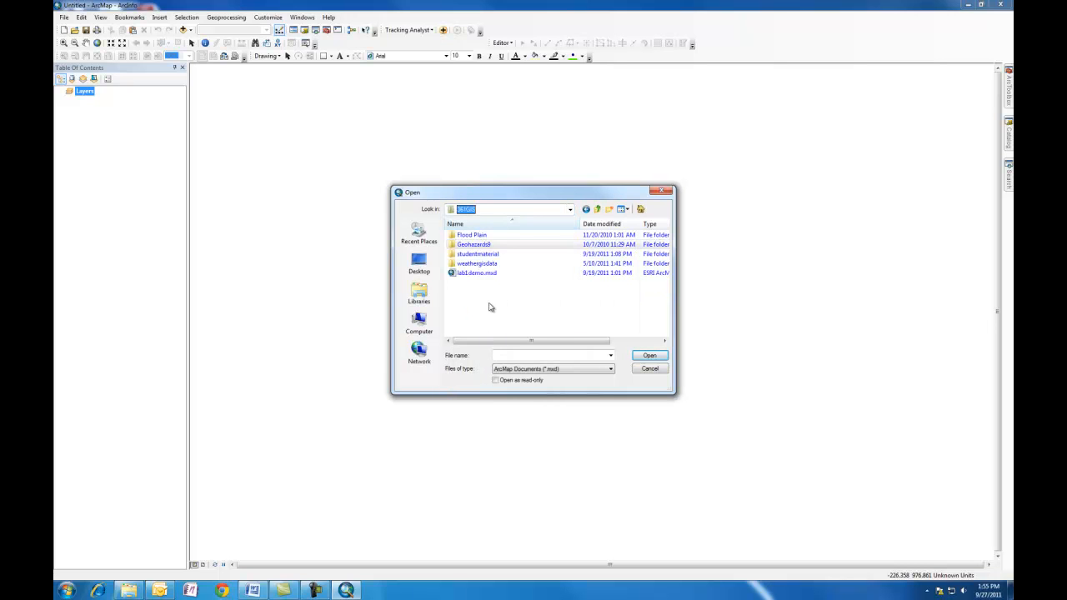
double_click(473, 243)
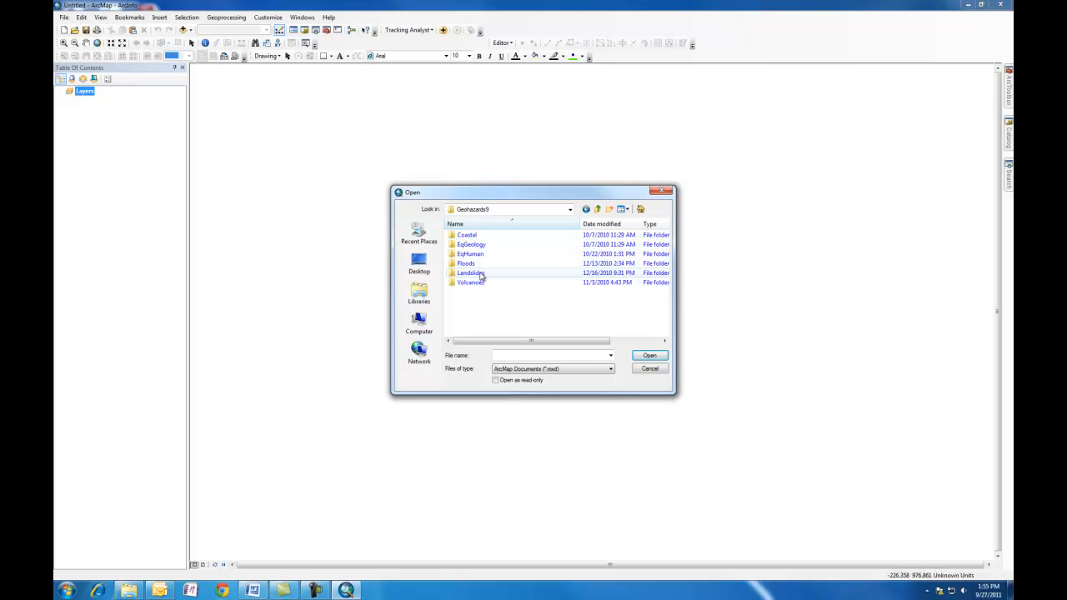
double_click(472, 244)
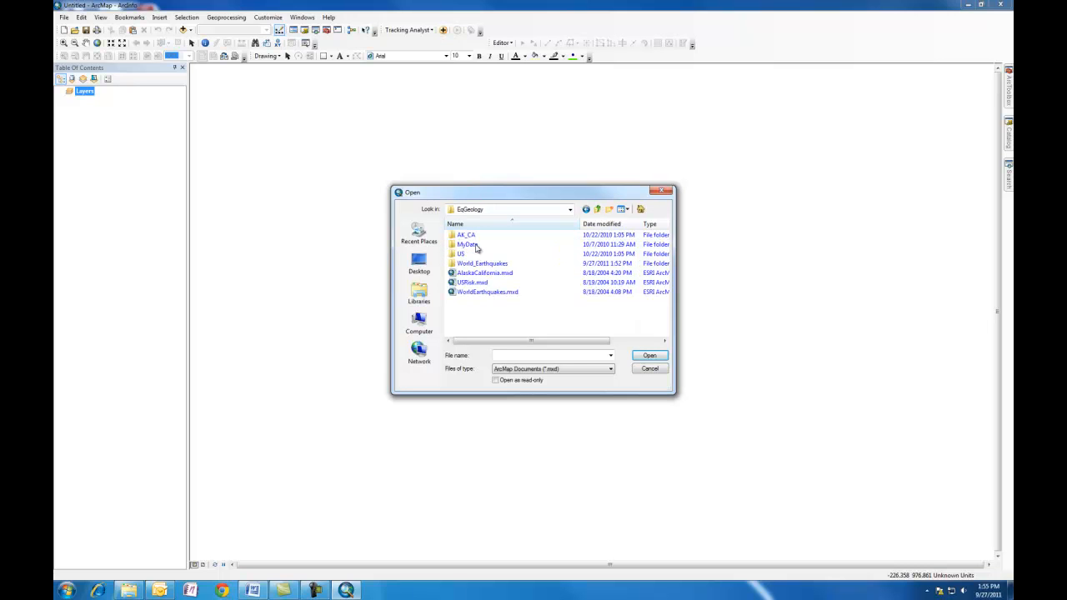
click(487, 292)
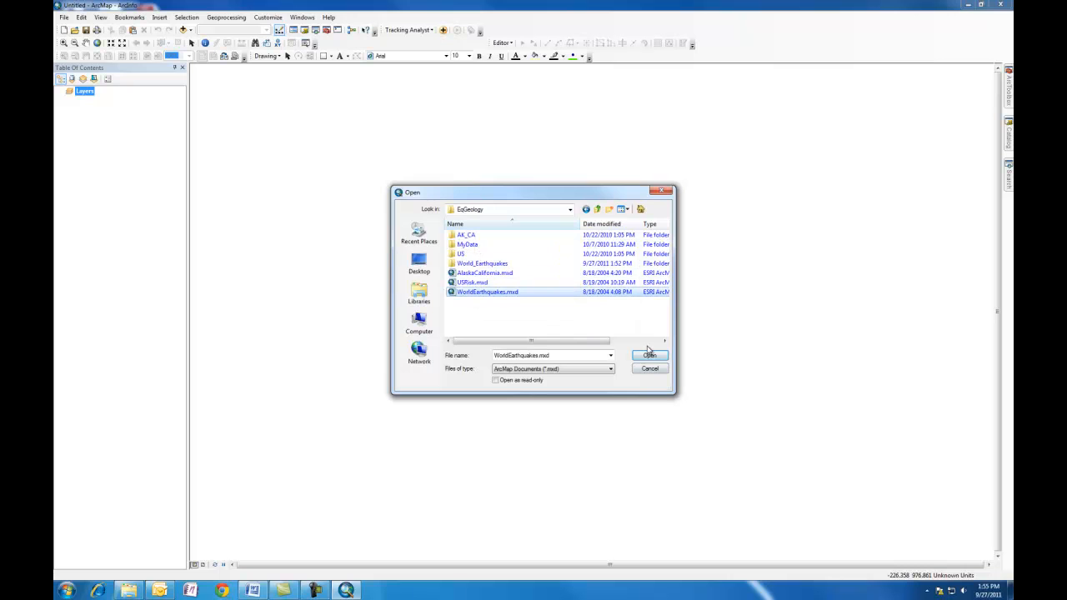
click(650, 355)
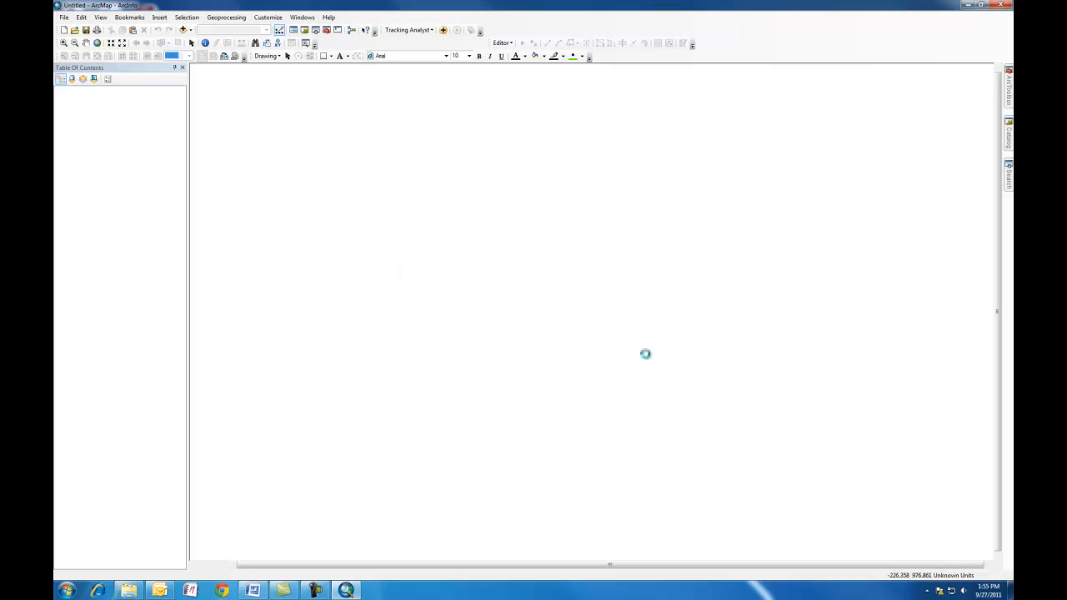
click(75, 30)
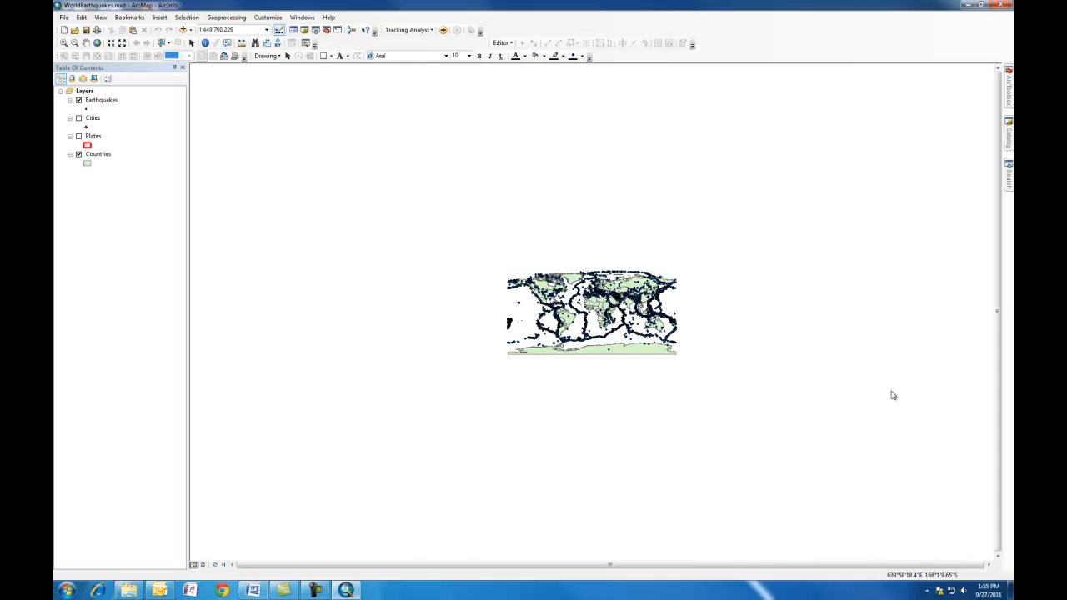
mouse_move(875, 397)
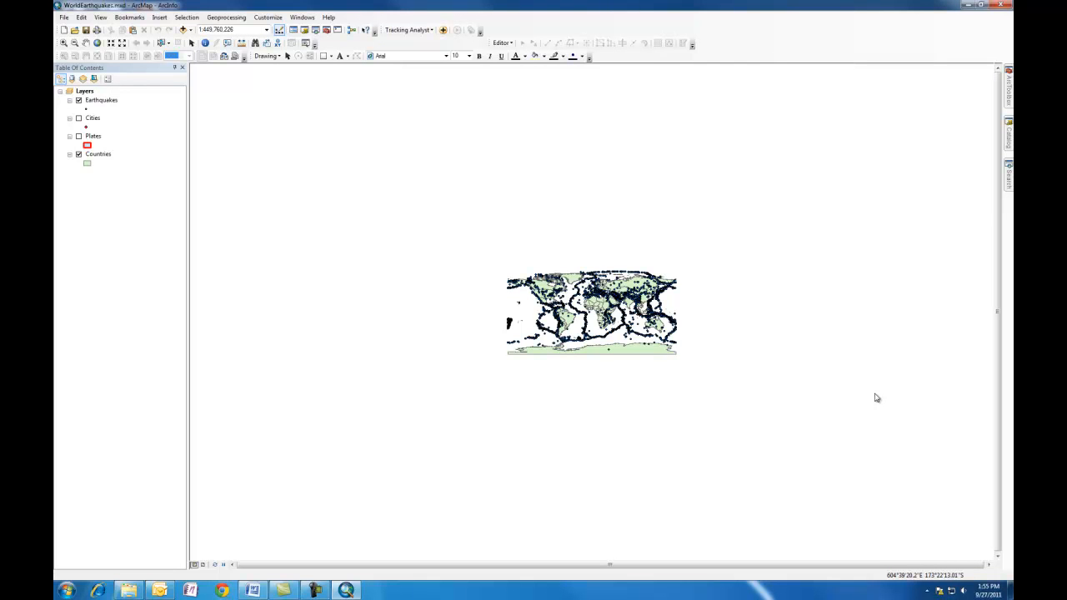
mouse_move(849, 385)
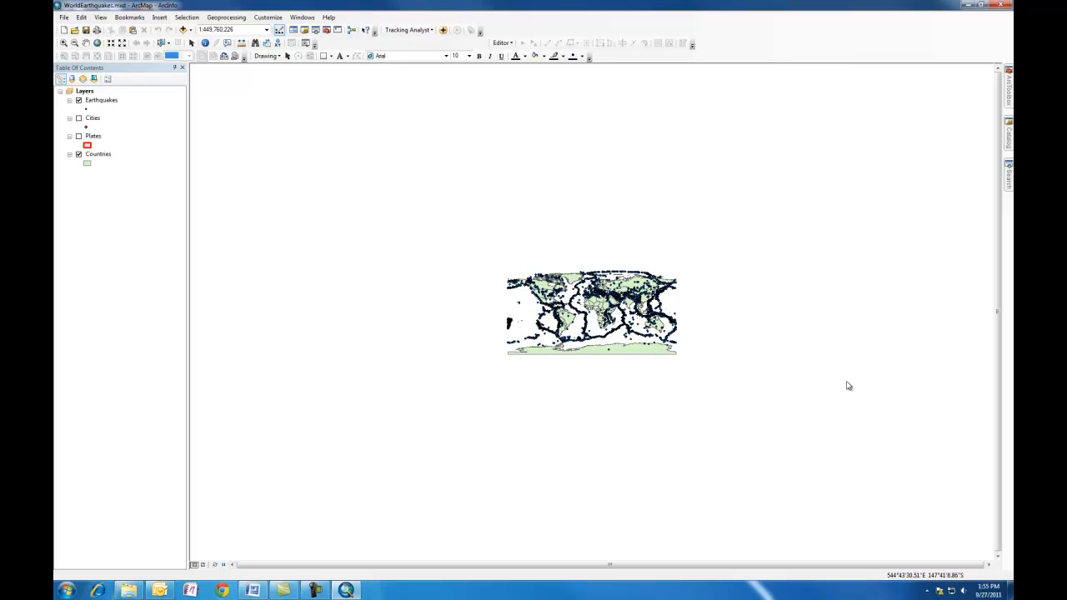
mouse_move(380, 5)
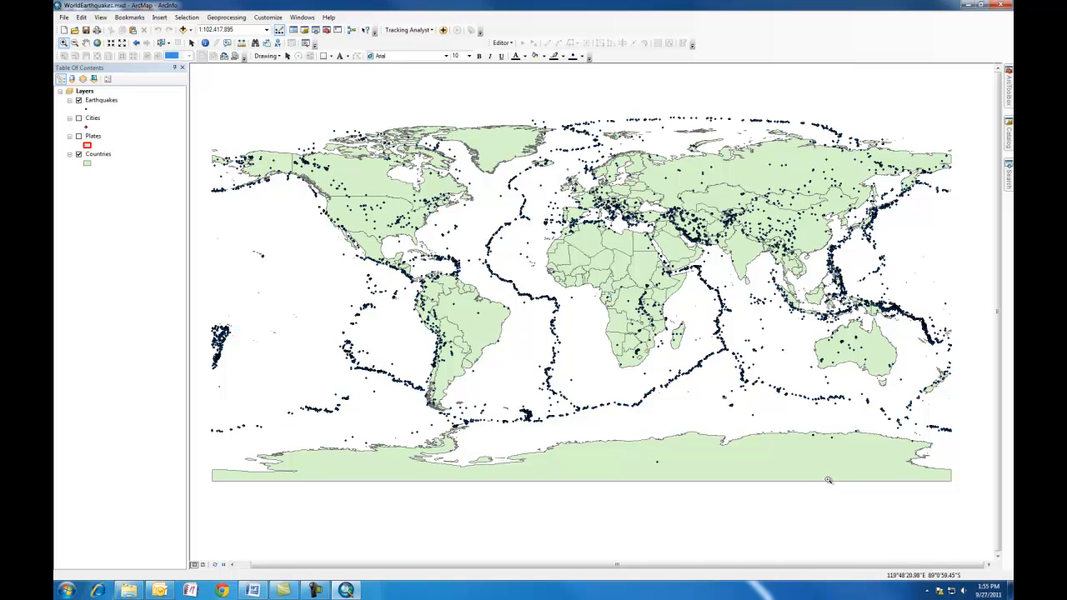
mouse_move(407, 3)
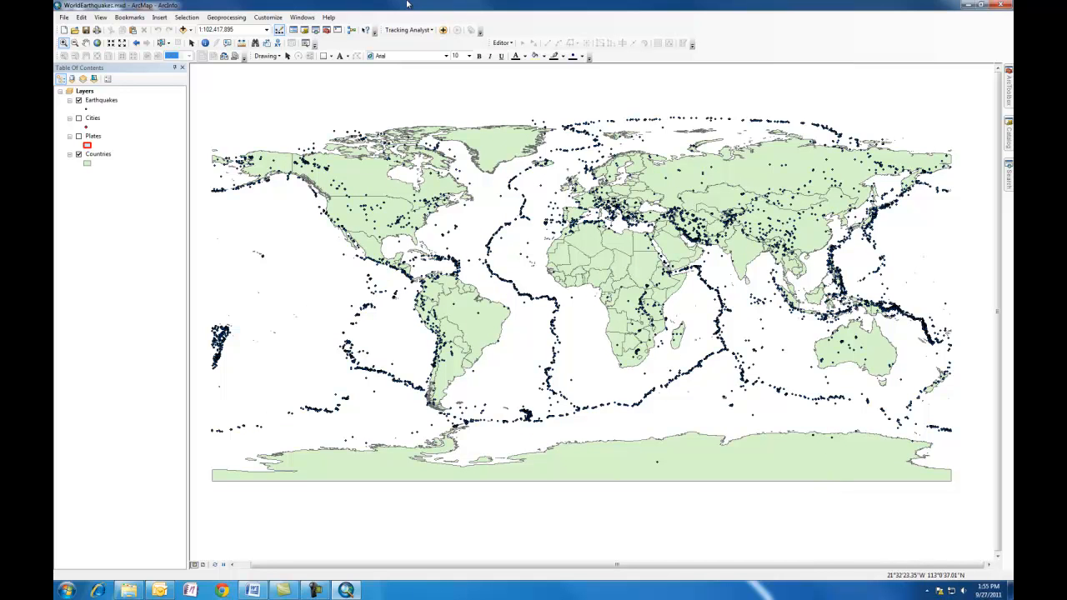
Bring up the list of saved map bookmarks
click(130, 17)
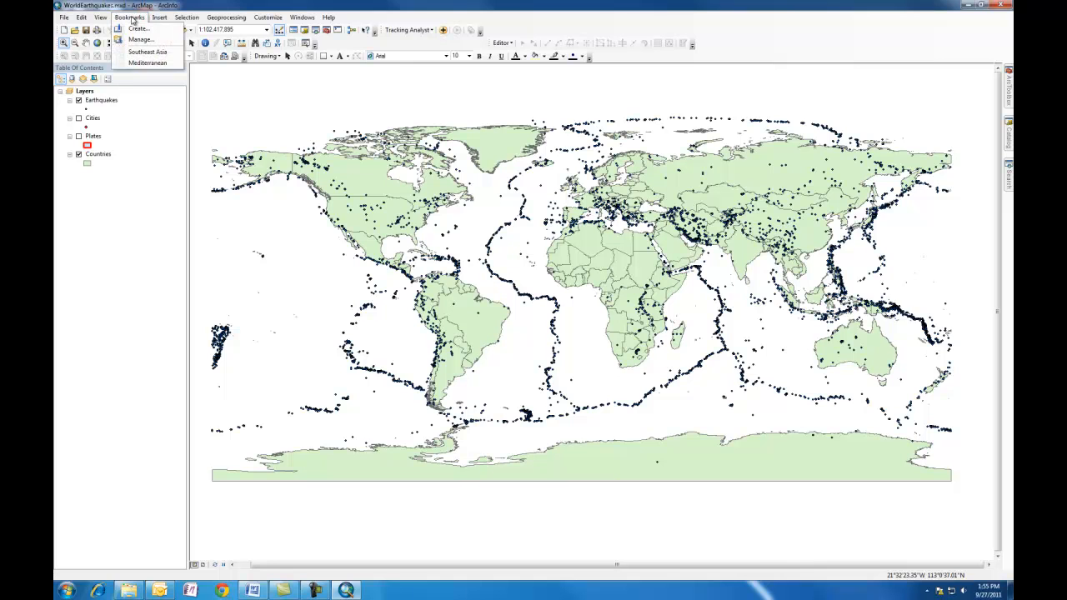
mouse_move(146, 52)
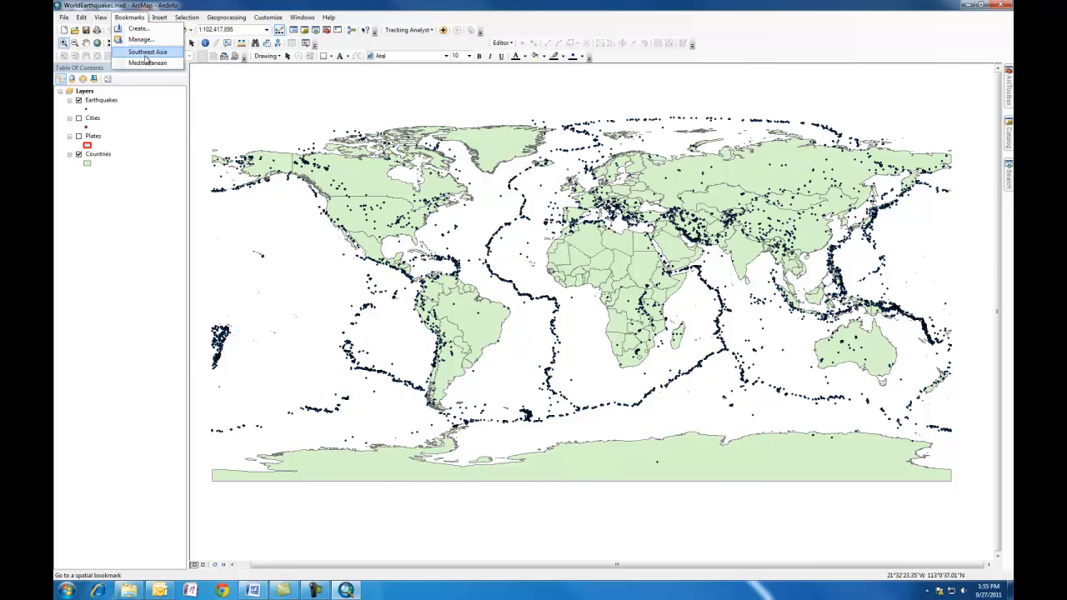
Zoom to the Southeast Asia bookmark, then to the Mediterranean bookmark
click(147, 52)
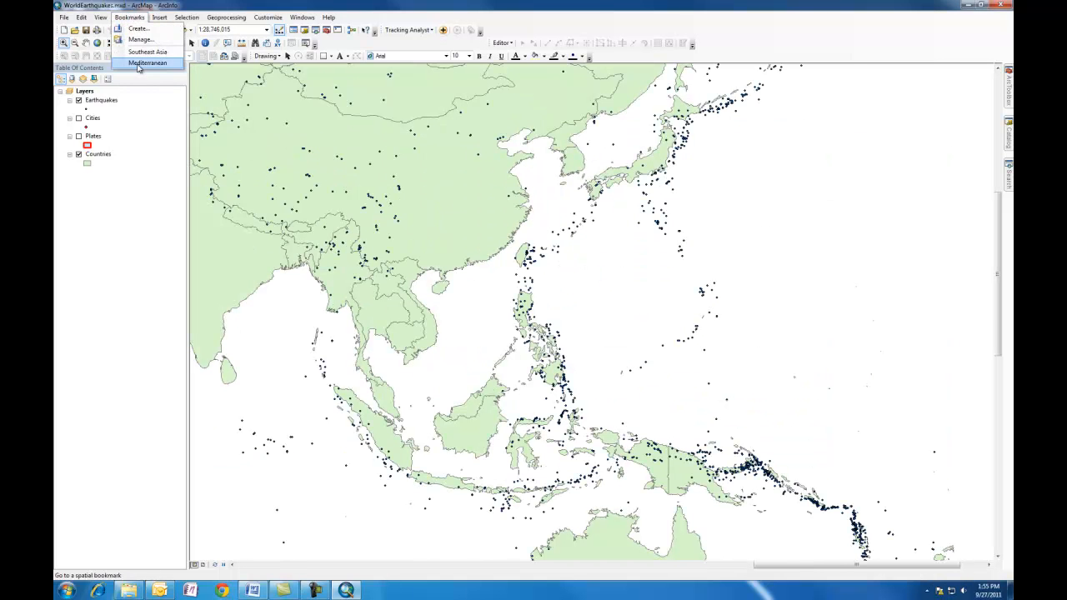
click(147, 63)
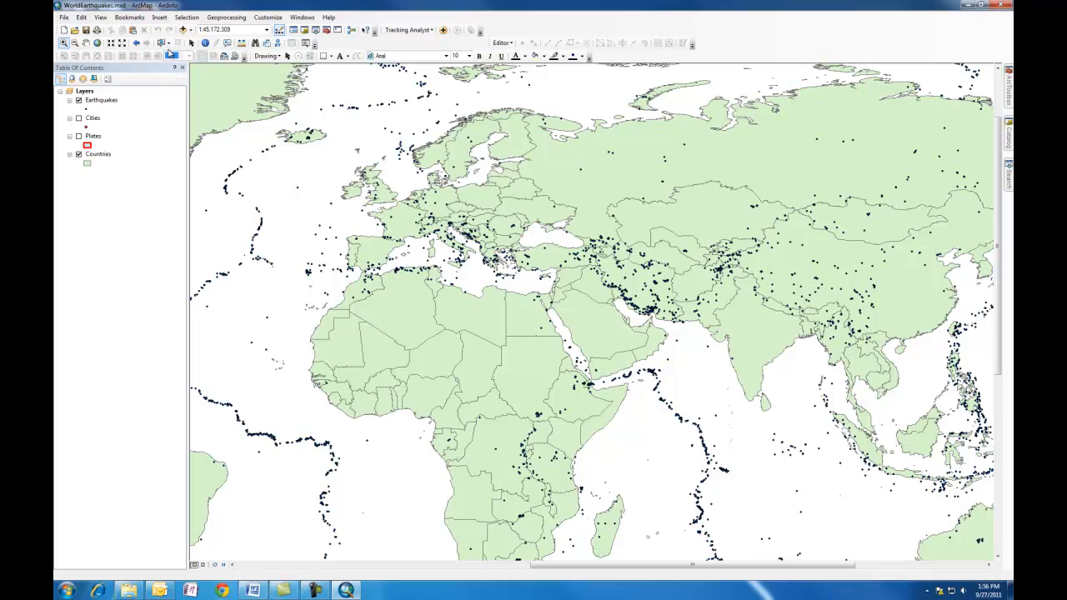
mouse_move(797, 422)
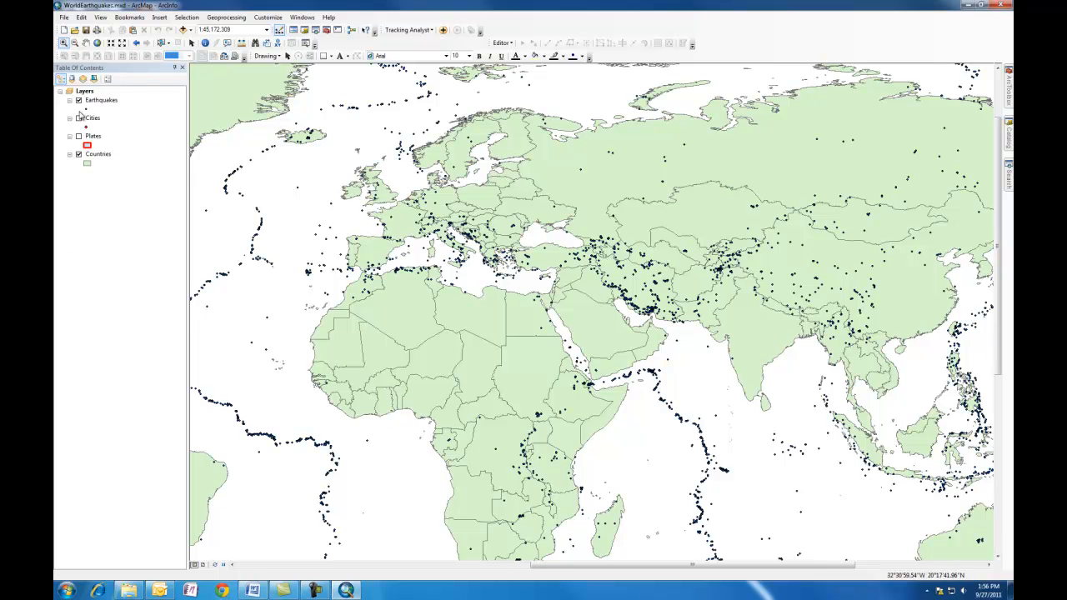
Toggle Earthquakes and Countries off and on in the Table of Contents, then show the Selection menu
click(78, 117)
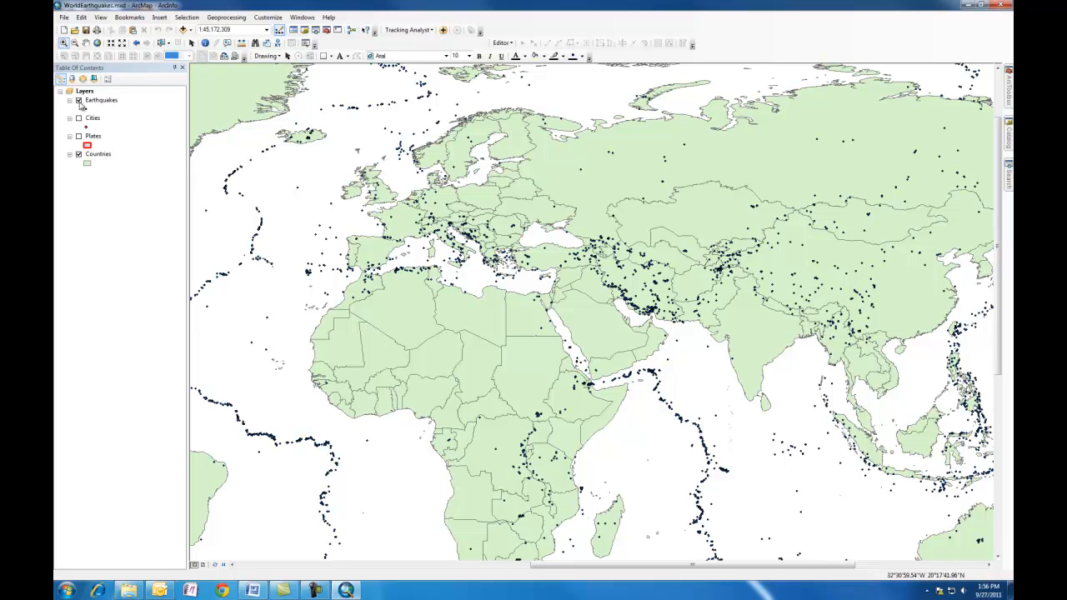
click(78, 100)
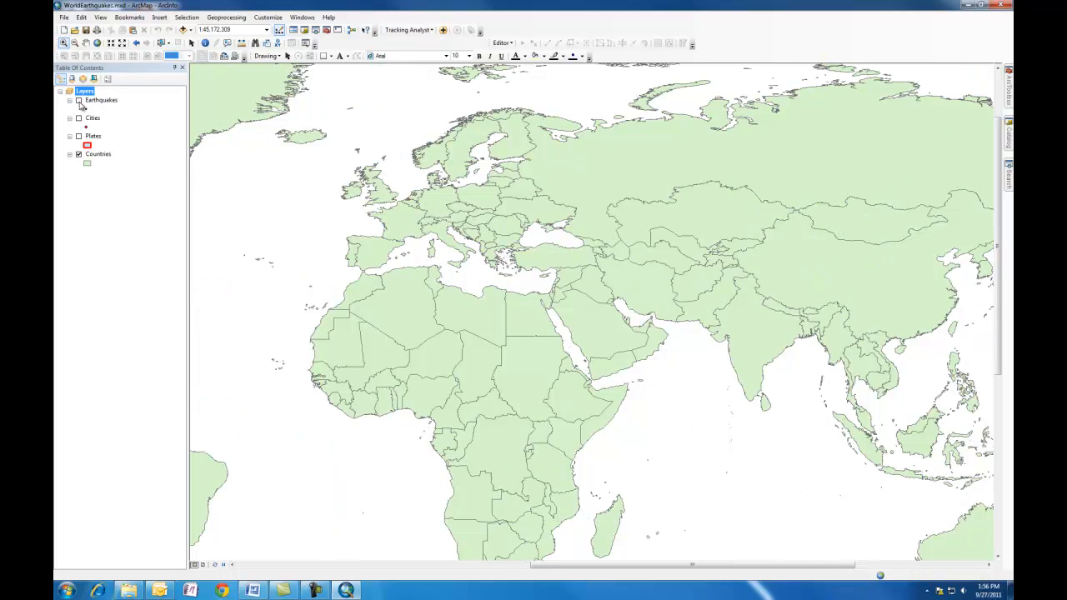
click(79, 100)
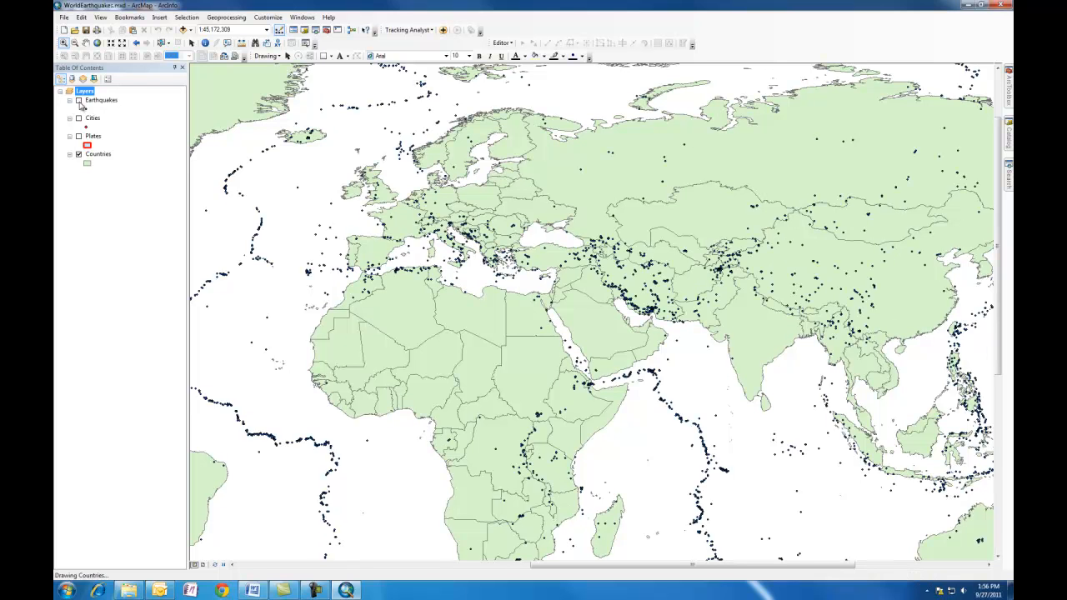
click(94, 117)
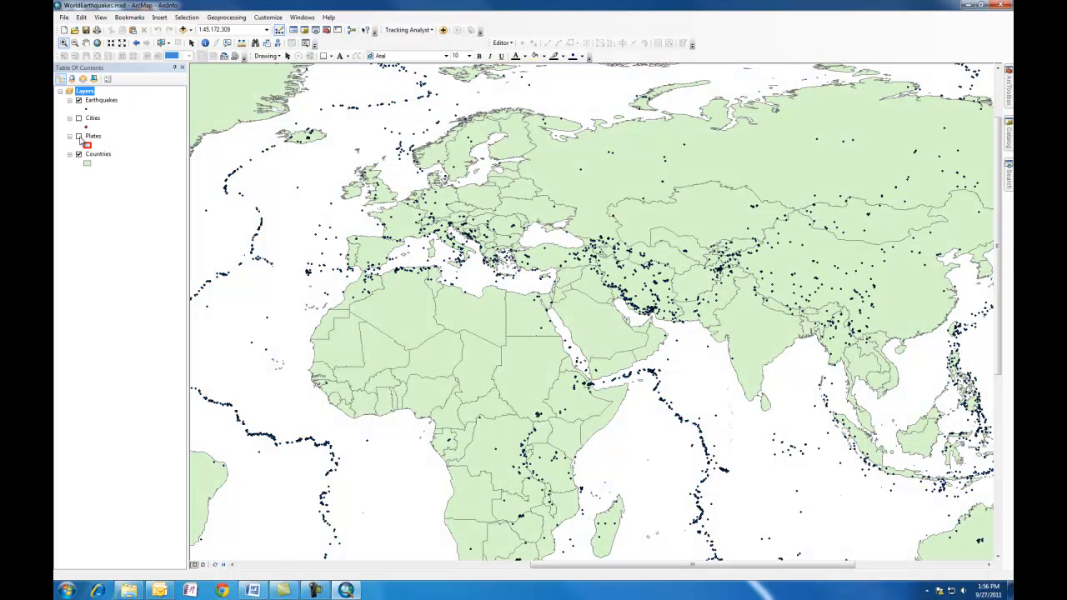
click(79, 154)
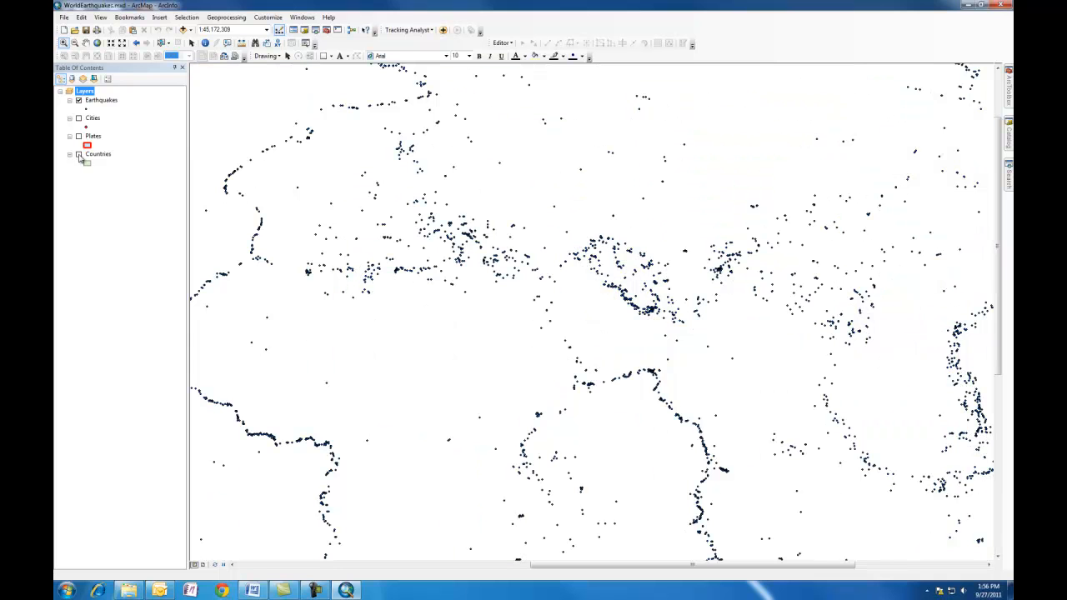
click(78, 154)
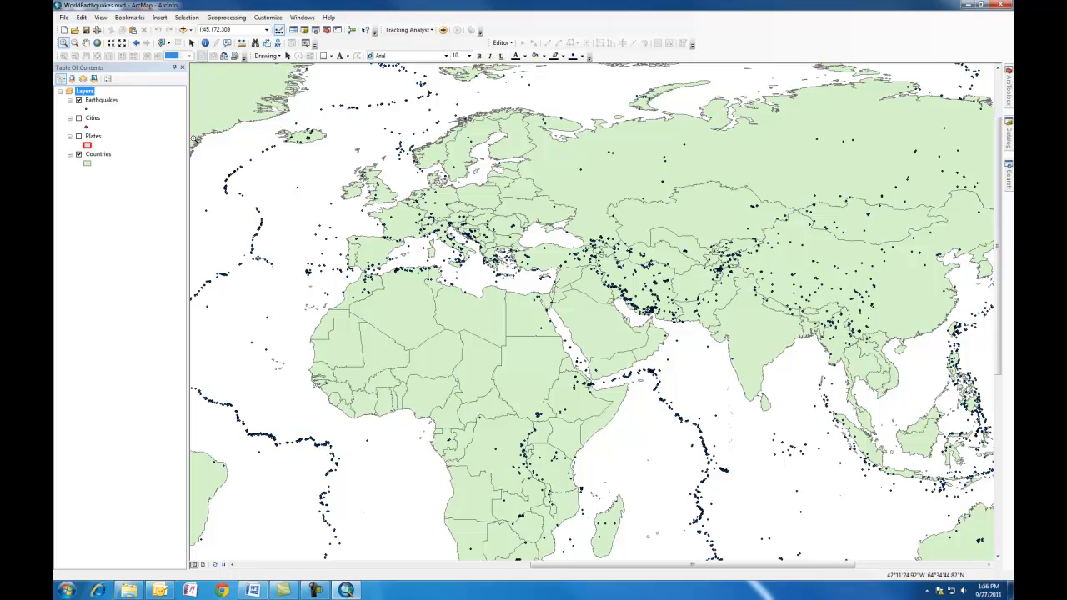
click(187, 17)
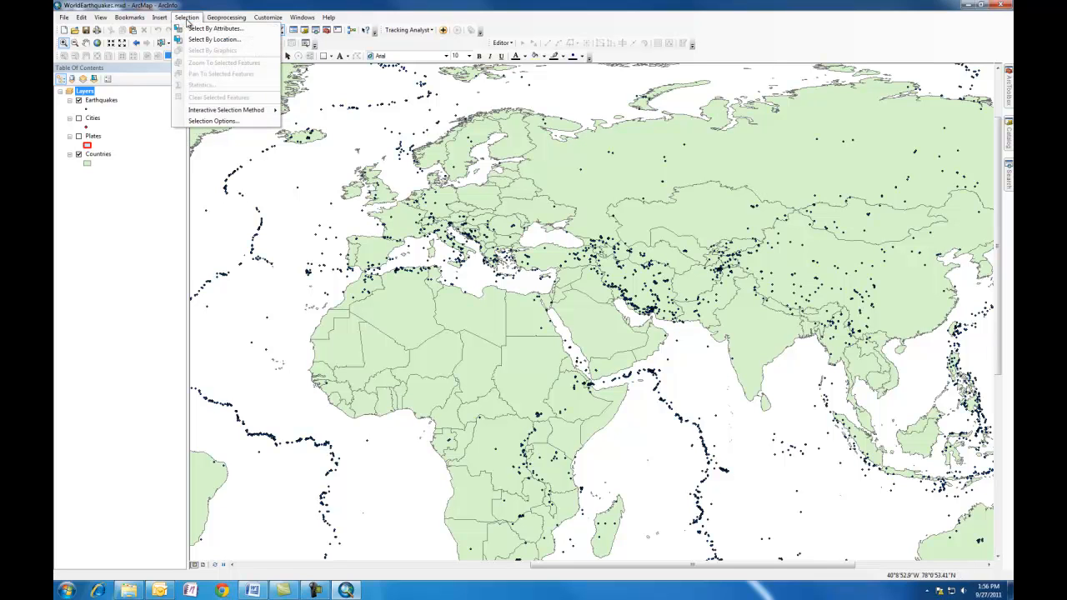
mouse_move(215, 28)
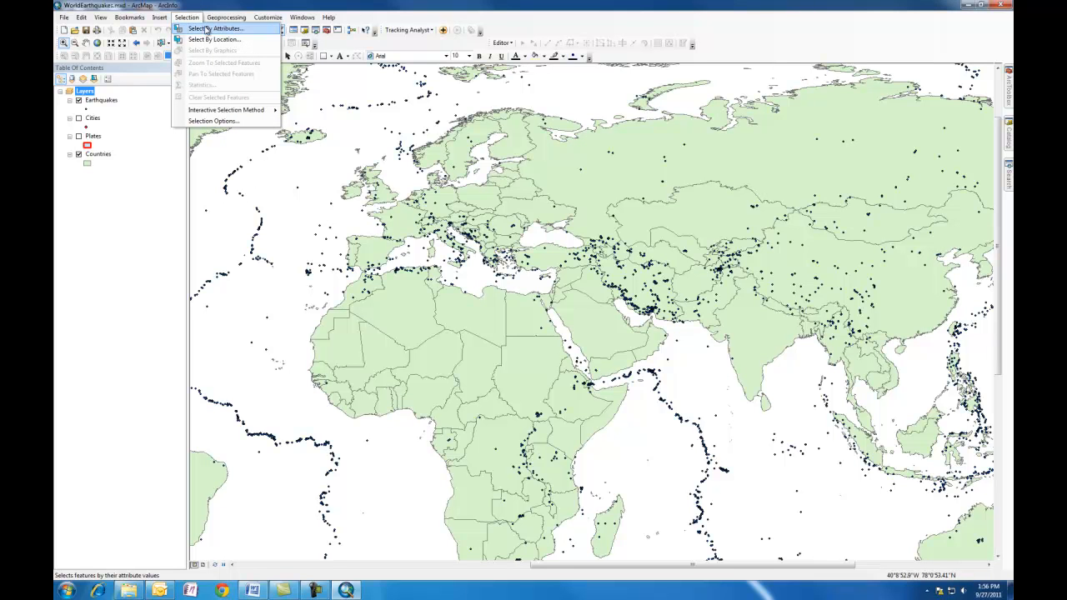